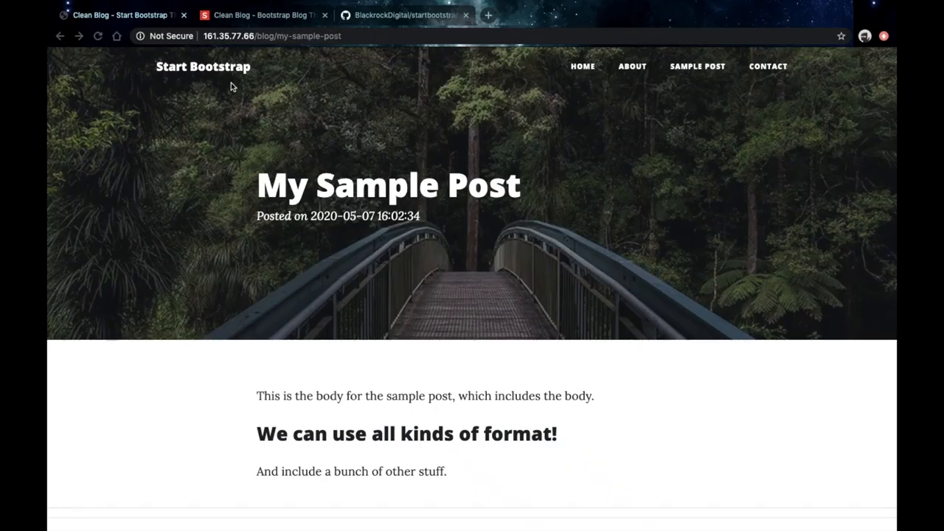
mouse_move(228, 80)
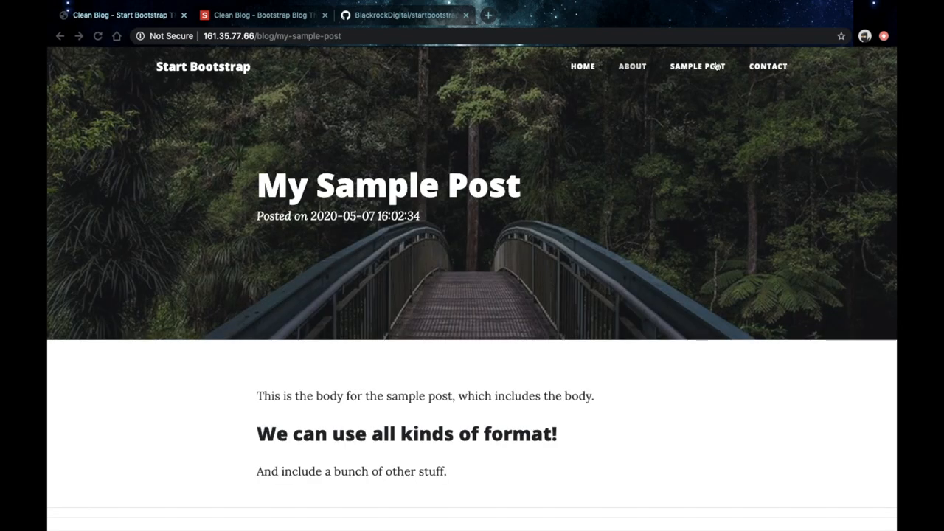
mouse_move(767, 65)
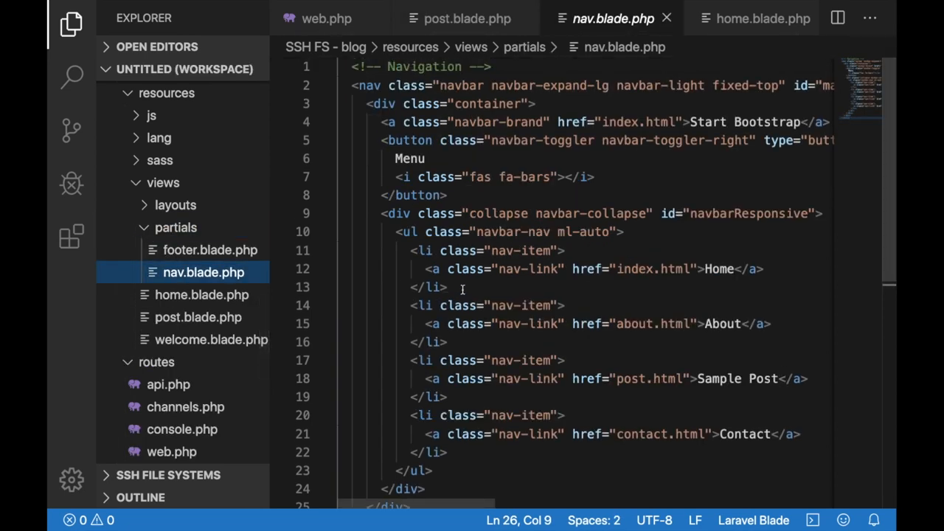
- Point the brand and Home hrefs to "/", remove the About, Sample Post and Contact items, and save
double_click(673, 268)
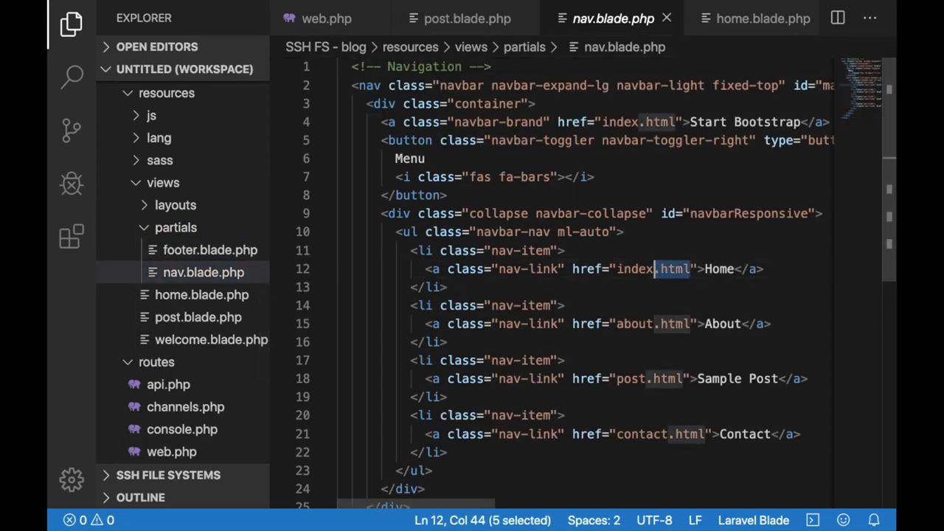
text(.)
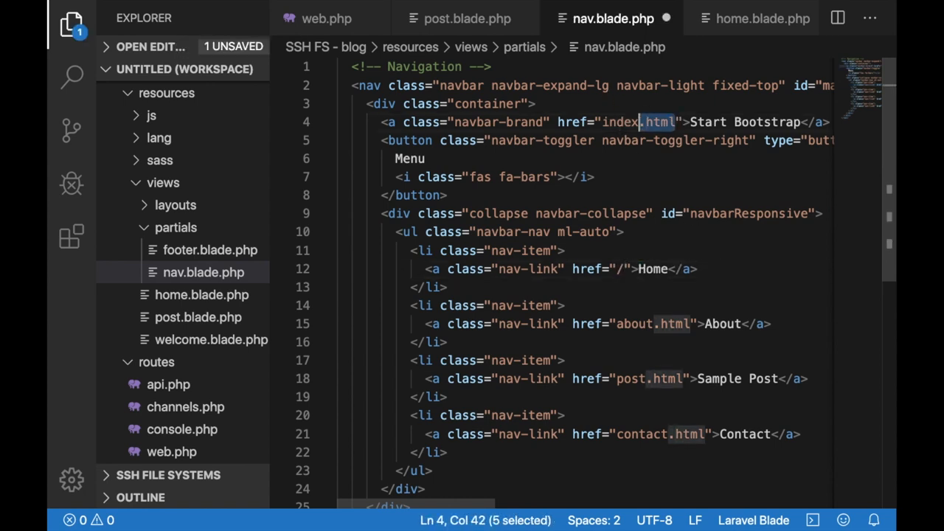
text(/)
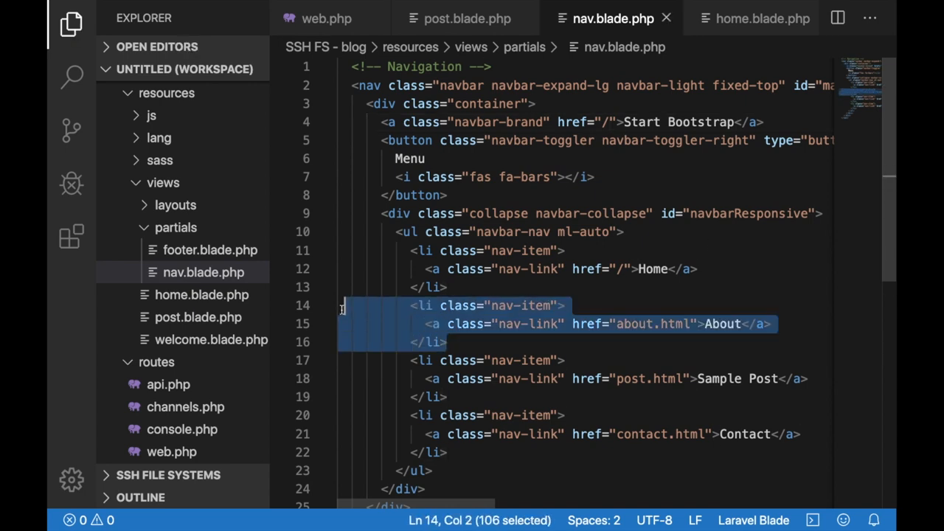
key(Delete)
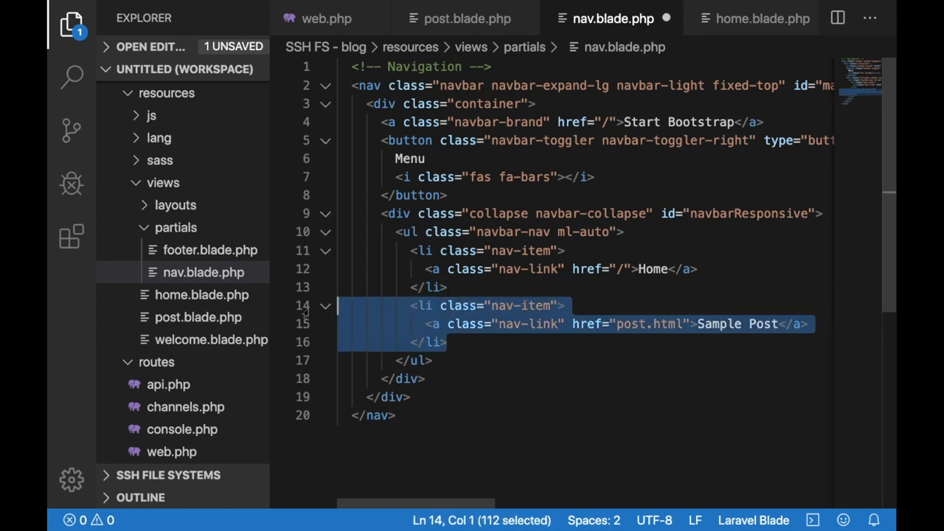
key(Delete)
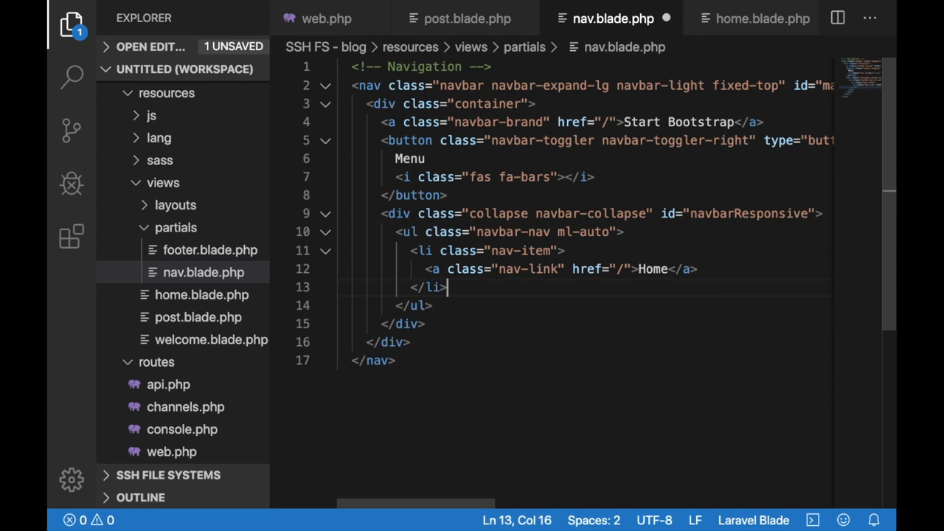
key(ctrl+s)
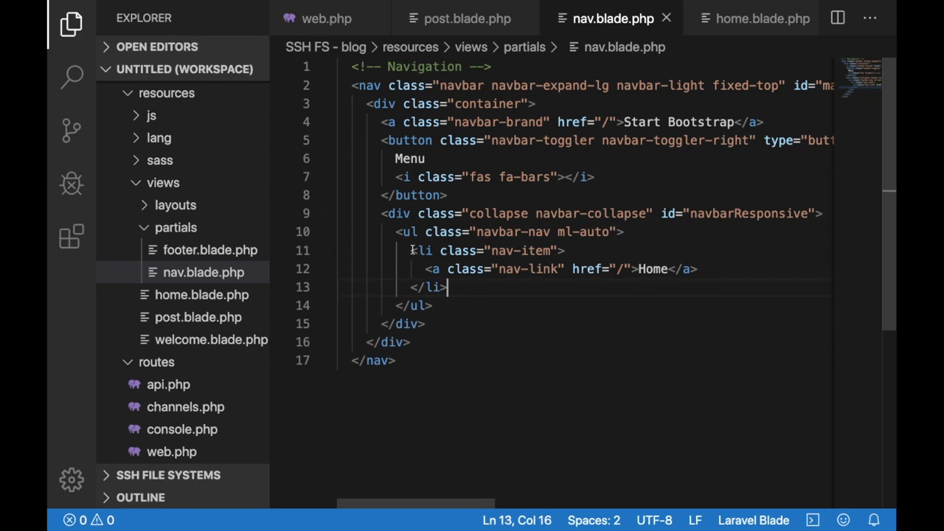
- Rename the navbar brand text from Start Bootstrap to Our first blog
double_click(701, 121)
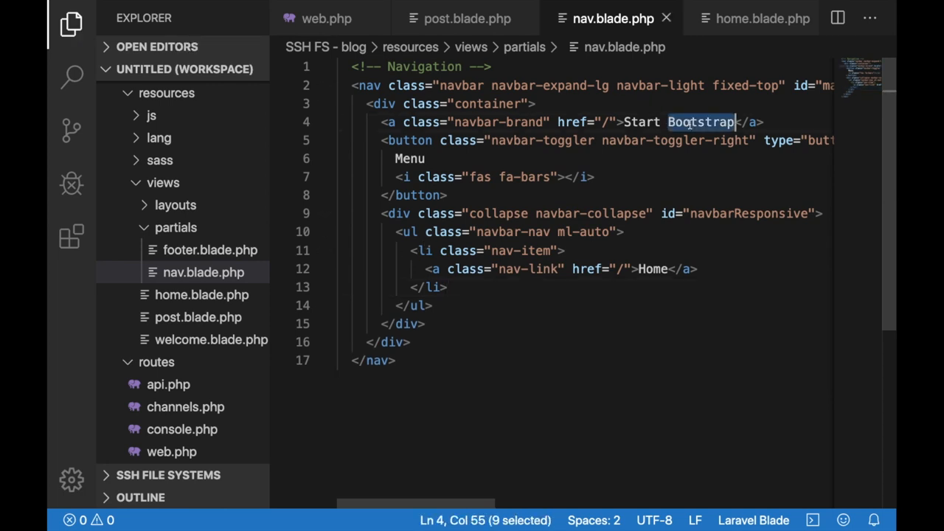
text(Our firs)
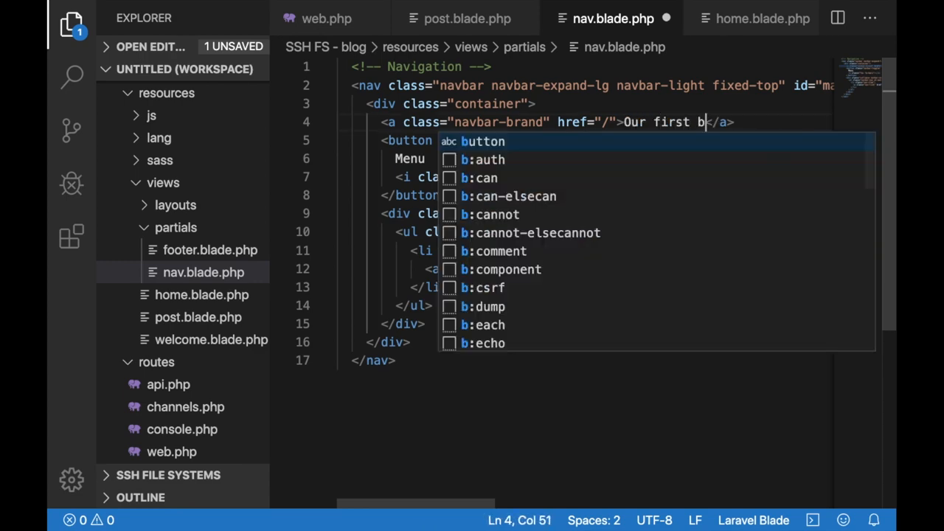
text(log)
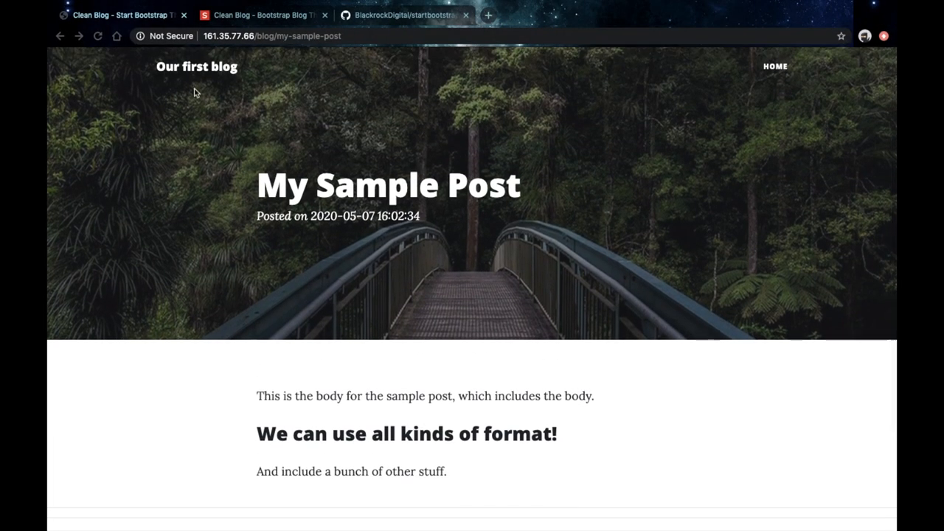
- Go to the blog's Home page and scroll through the post list down to the footer icons
click(776, 66)
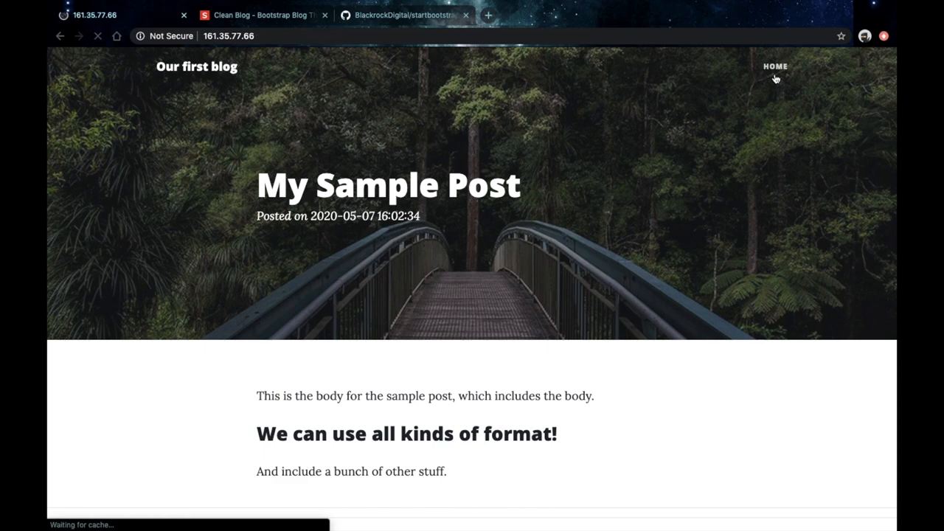
click(776, 66)
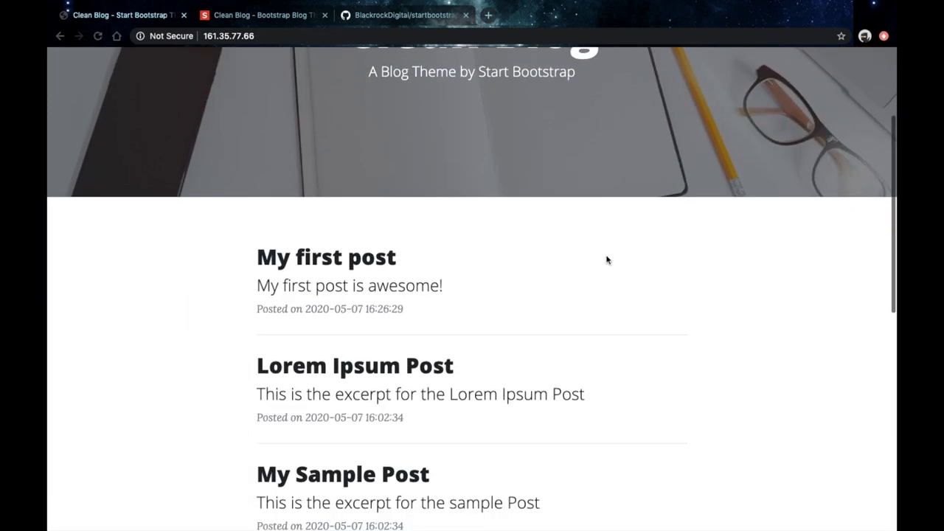
scroll(up, 3)
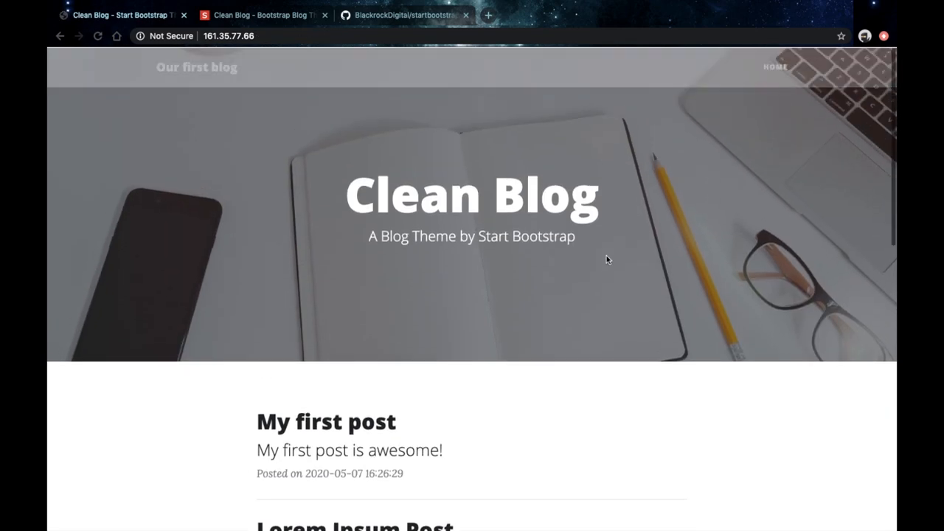
scroll(down, 3)
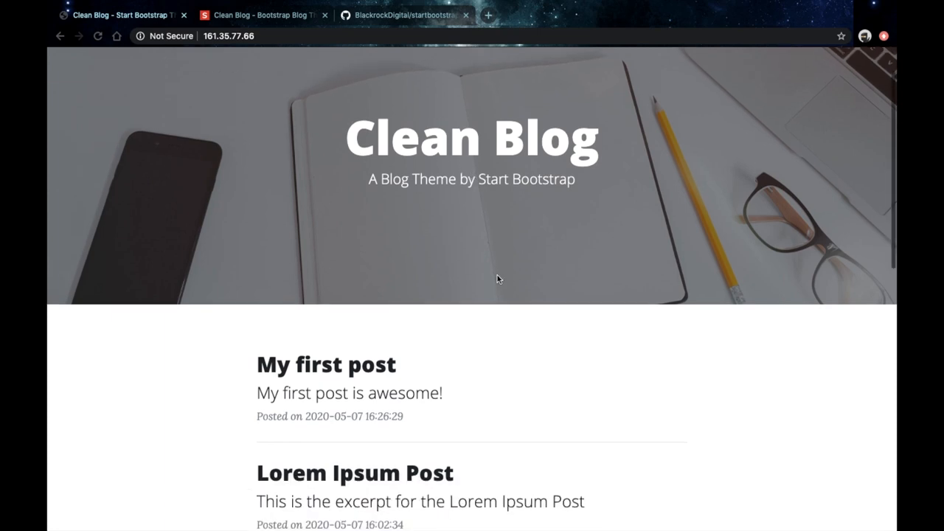
scroll(down, 3)
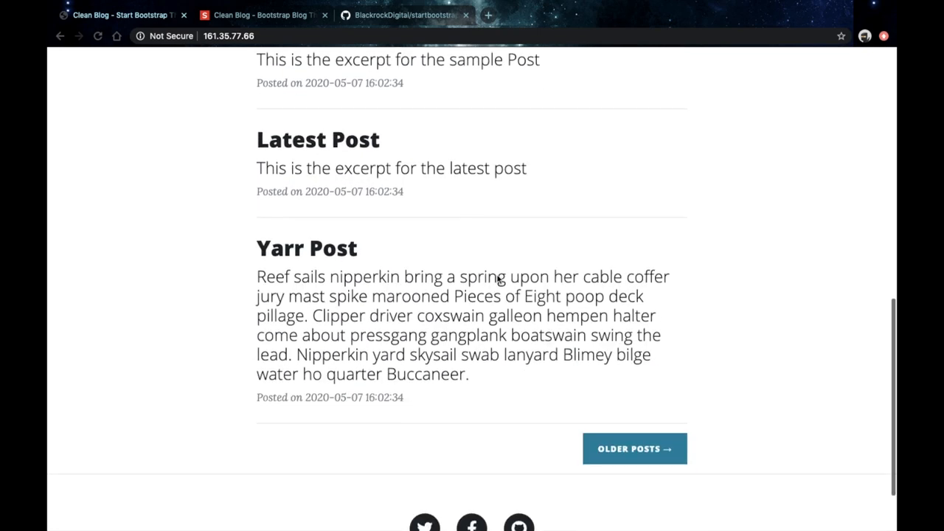
scroll(down, 3)
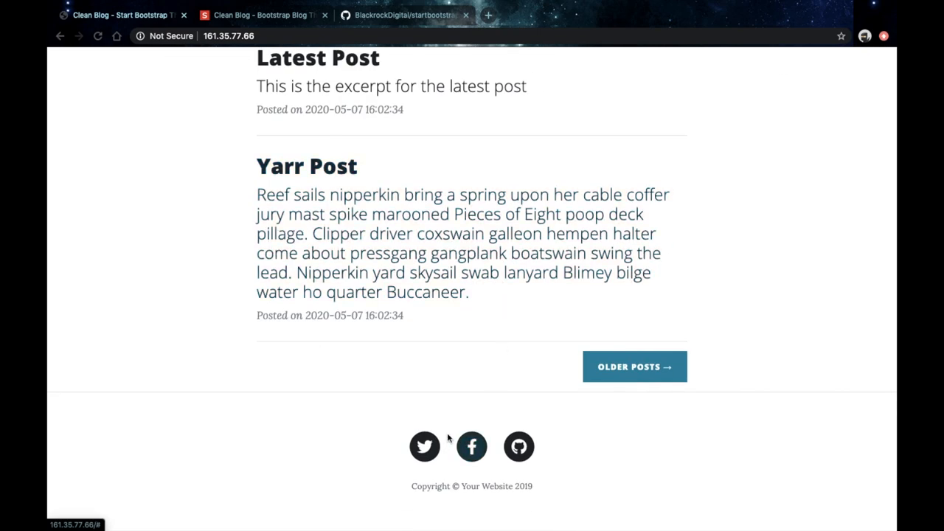
mouse_move(635, 366)
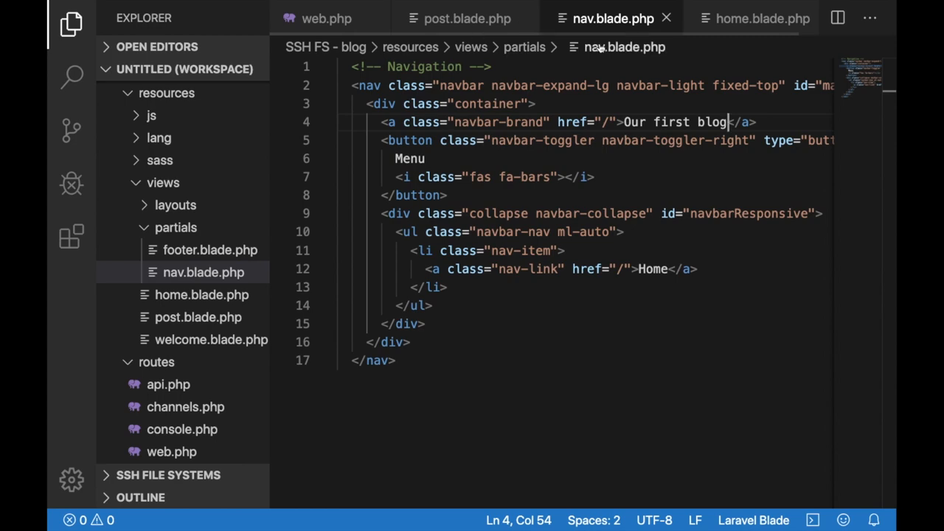
- Review the home page template and open footer.blade.php from the explorer
click(762, 18)
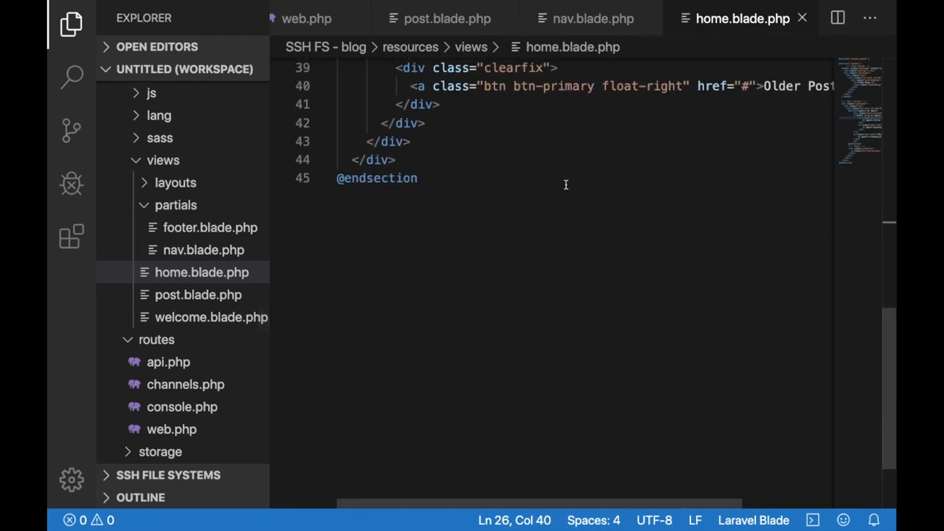
scroll(up, 3)
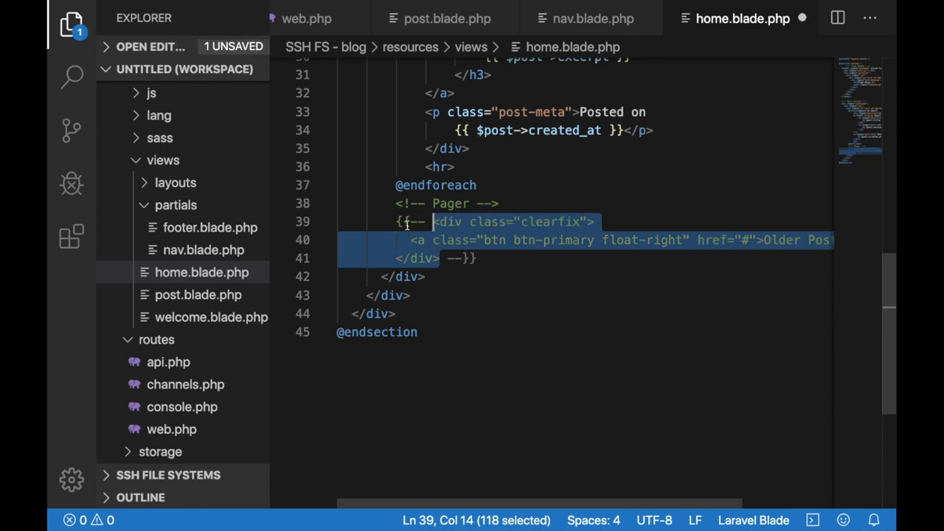
scroll(up, 3)
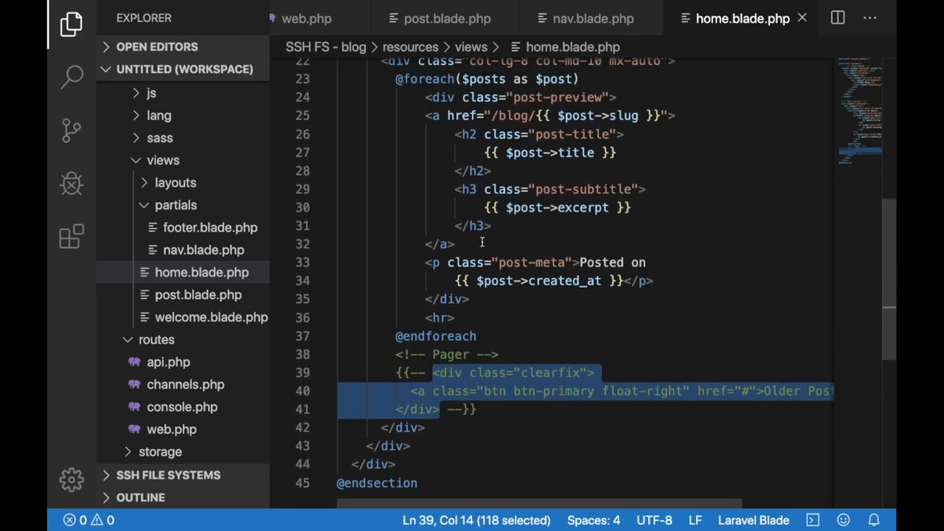
mouse_move(218, 239)
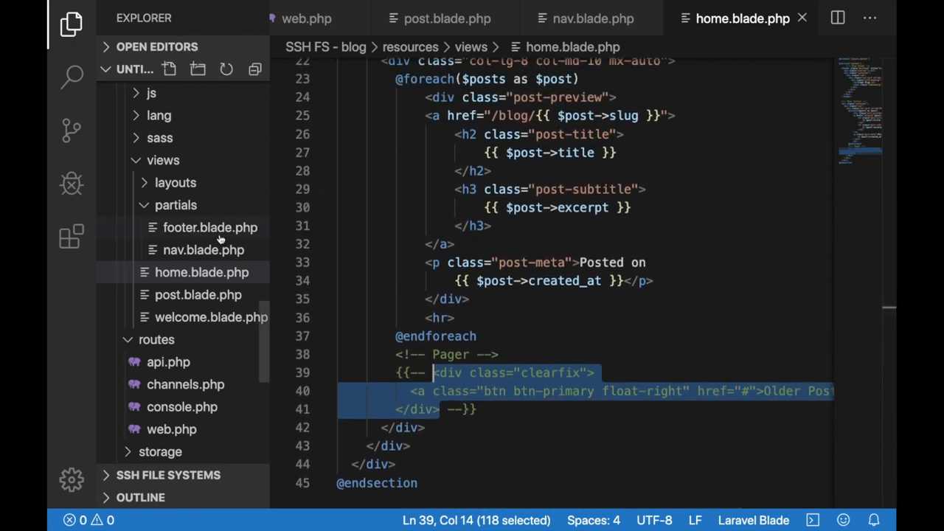
click(210, 227)
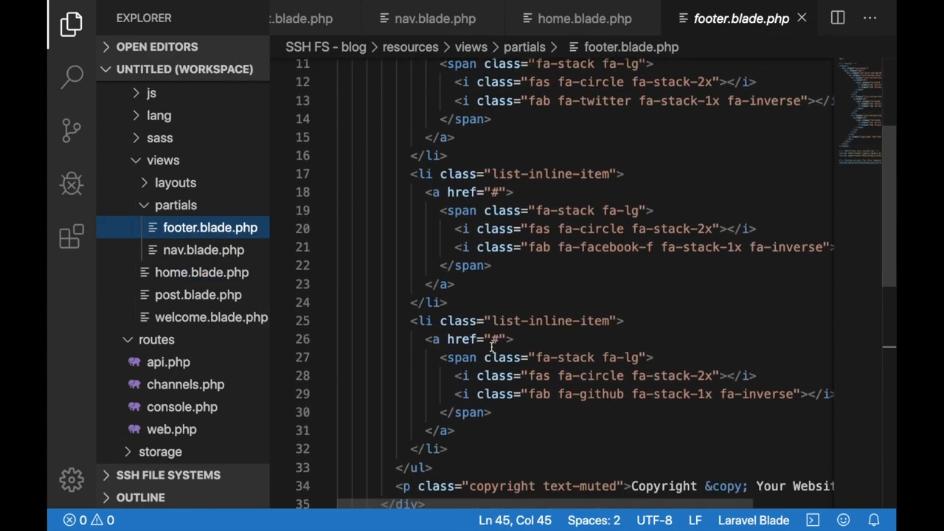
- Search the footer template for the Facebook icon markup
key(Ctrl+f)
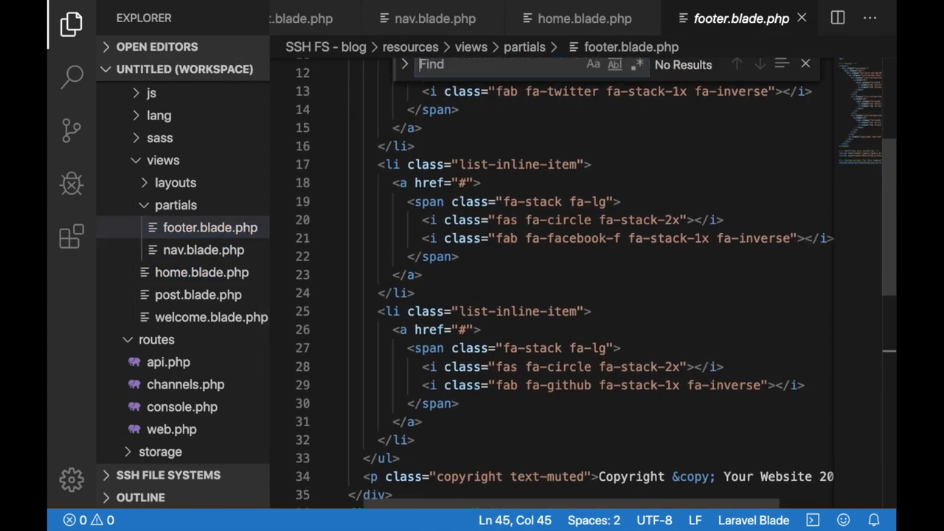
text(ace)
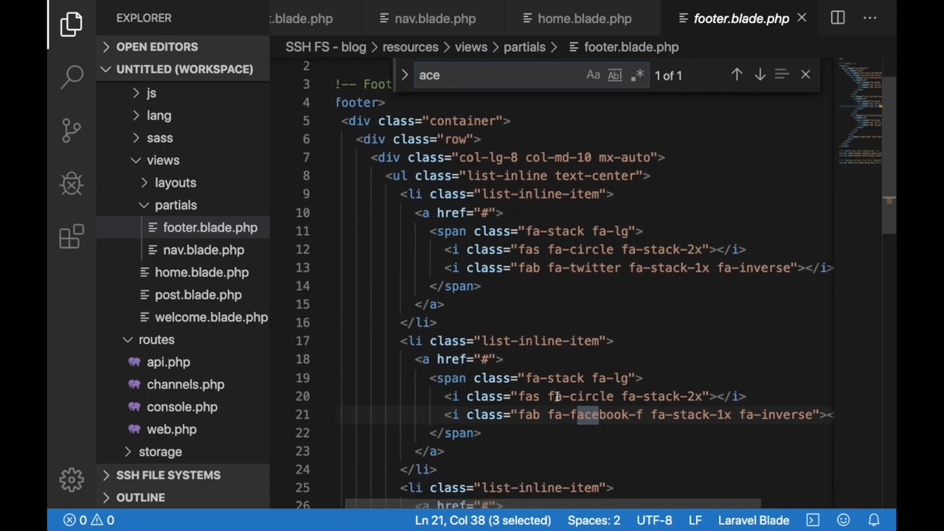
scroll(down, 3)
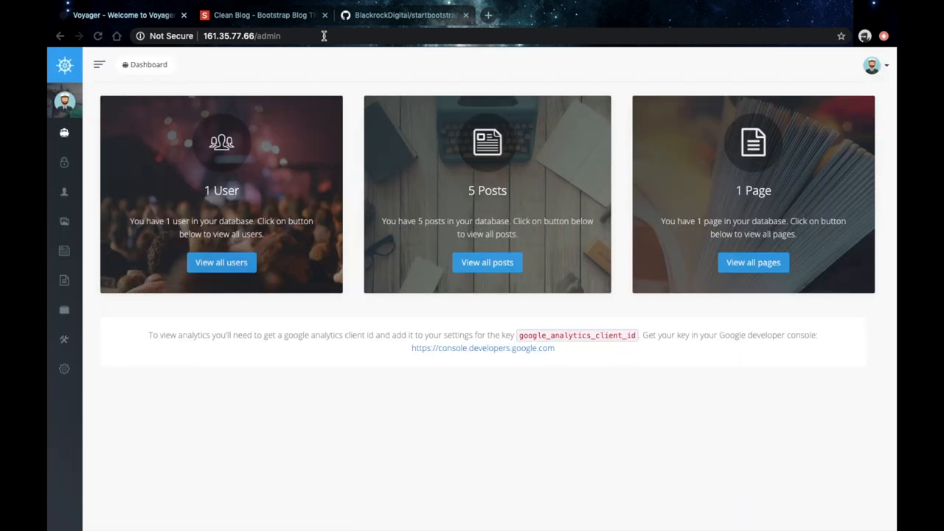
- Create a site.facebook text setting on Voyager's Settings page
click(99, 65)
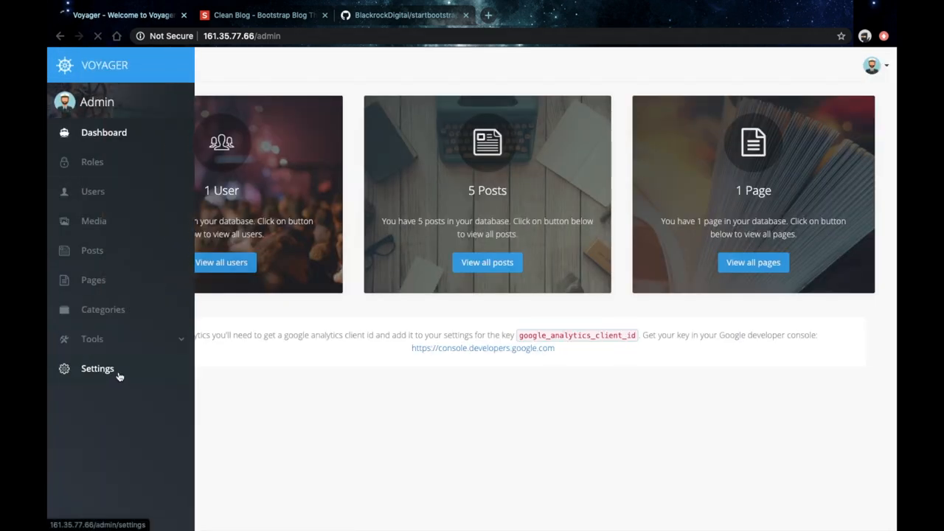
click(98, 369)
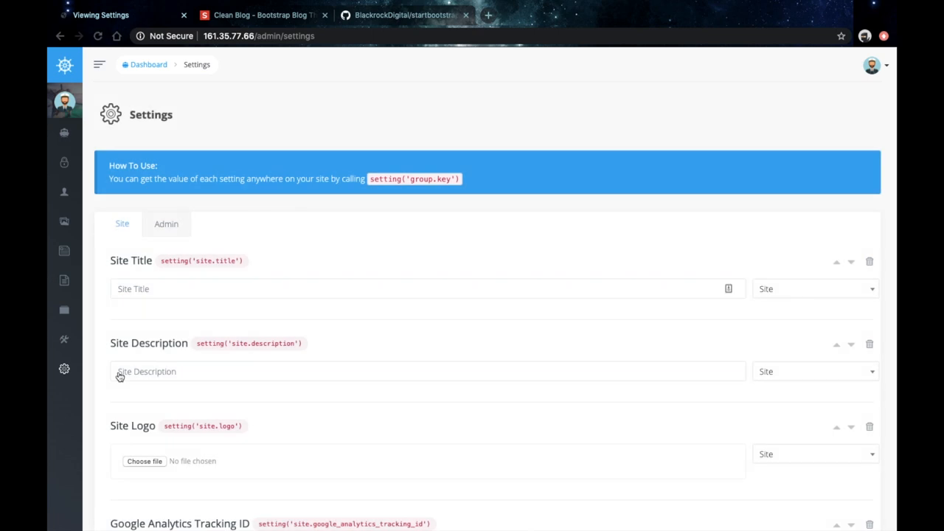
scroll(down, 3)
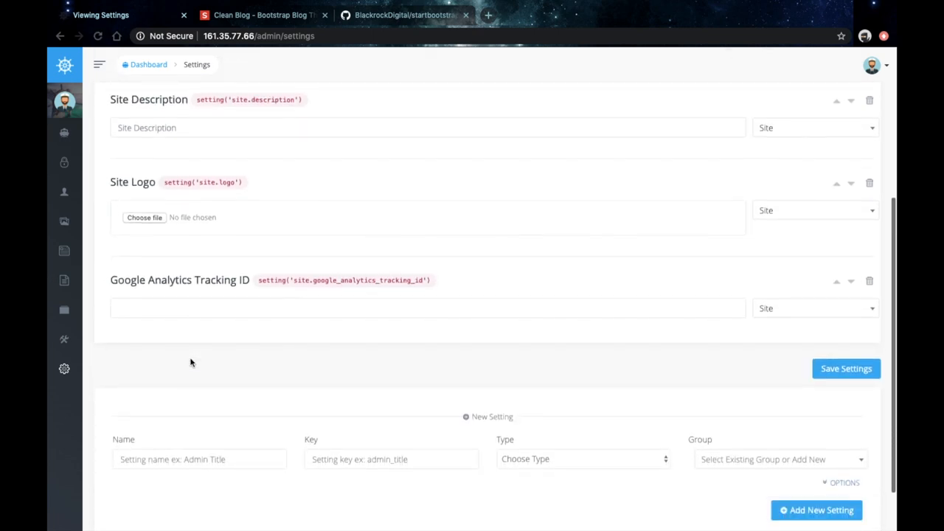
text(Facebook)
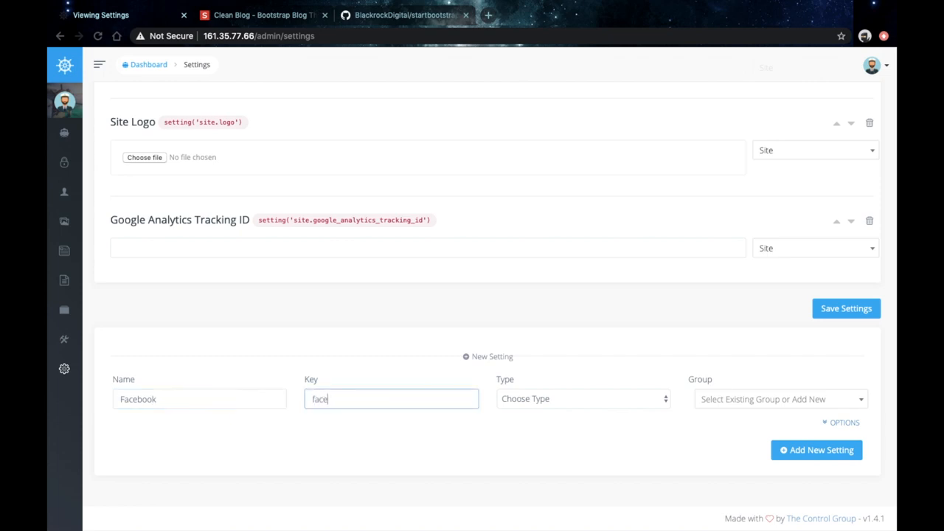
click(582, 398)
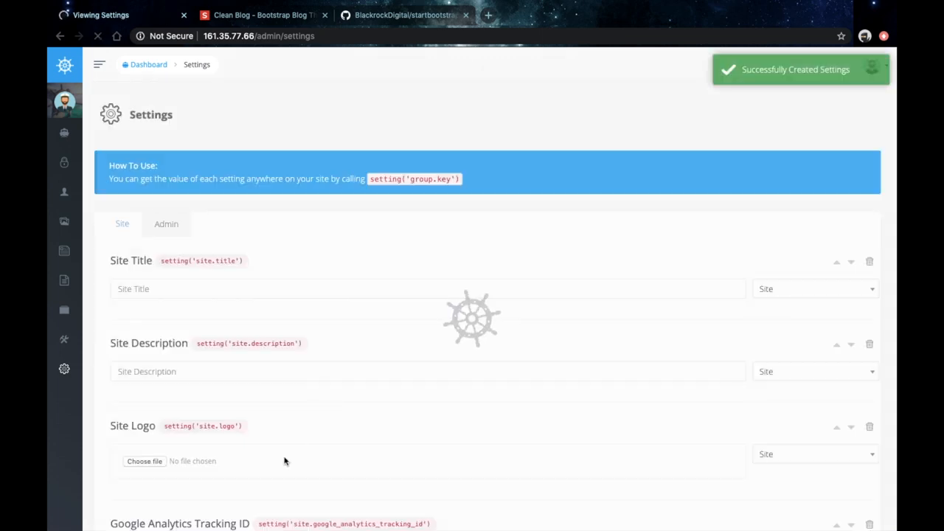
- Create a site.instagram setting of type text box
text(Instagram)
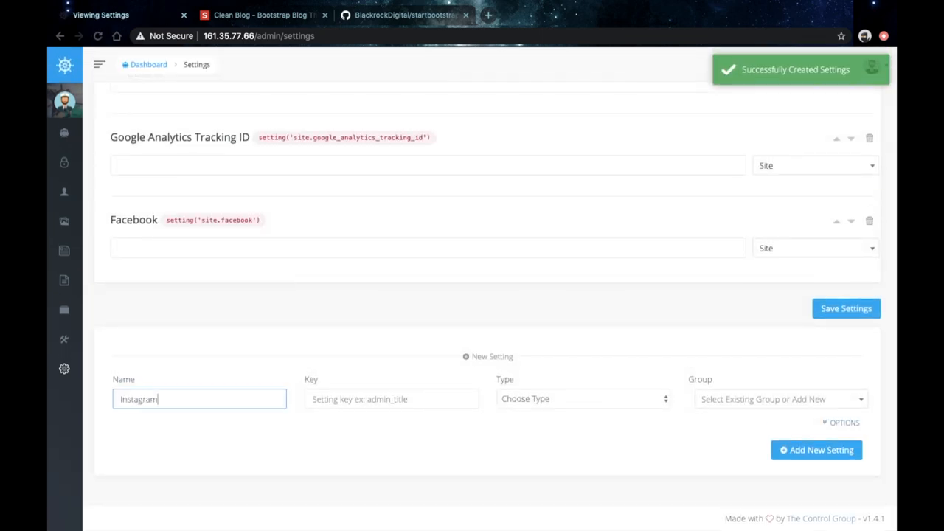
click(583, 398)
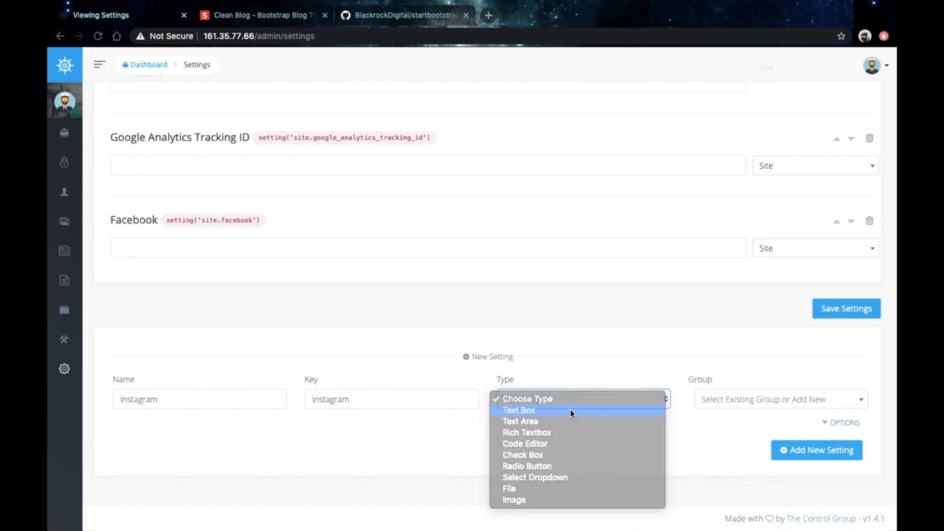
click(520, 410)
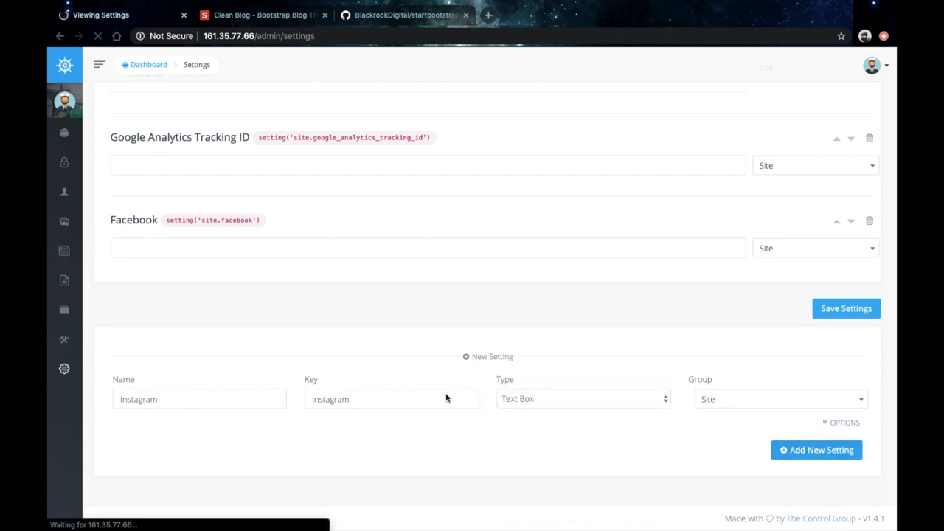
click(817, 450)
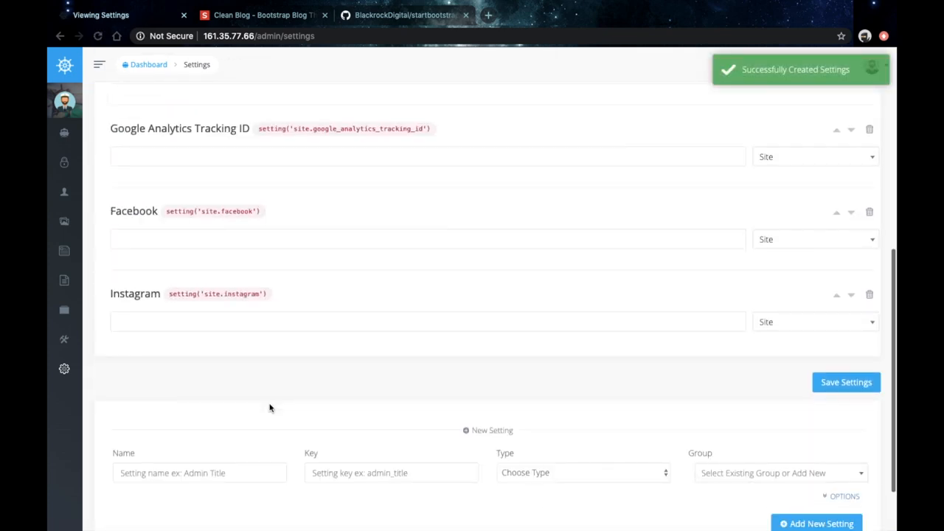
- Create a site.twitter setting of type text box
text(Twitt)
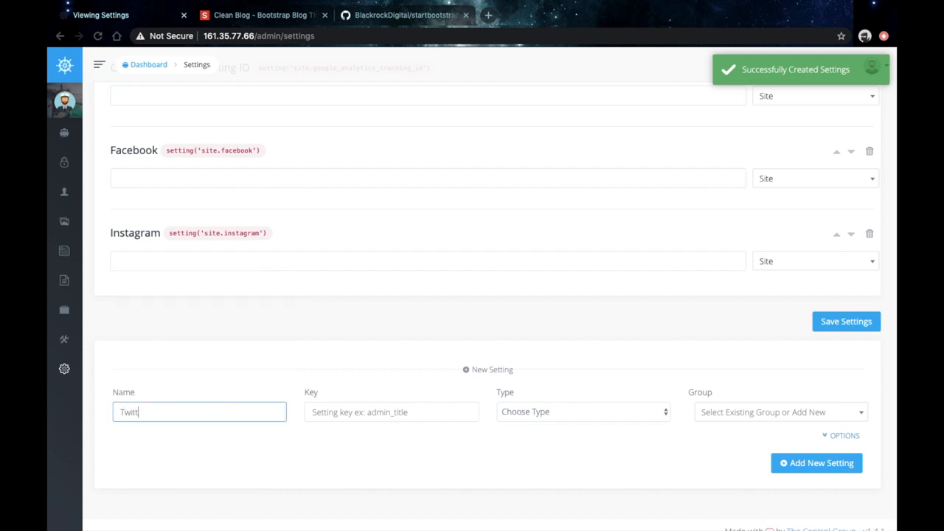
text(twitter)
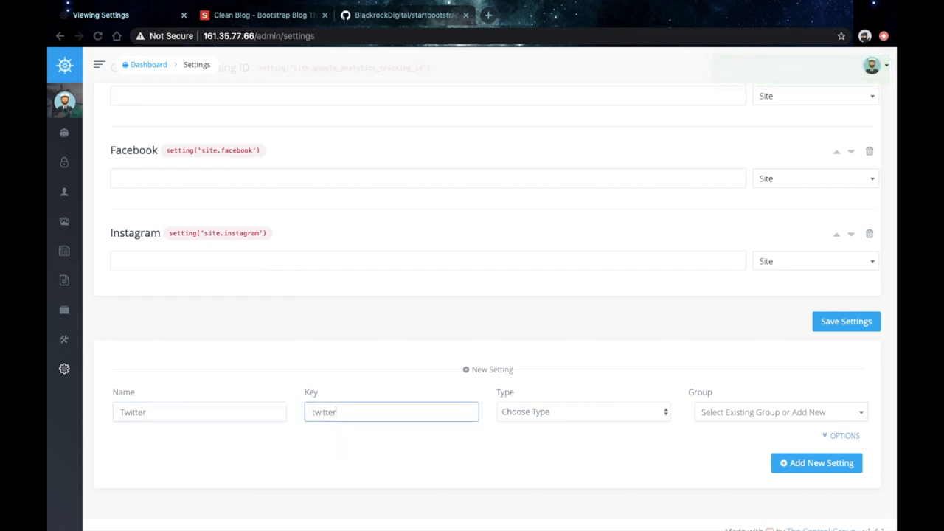
click(583, 412)
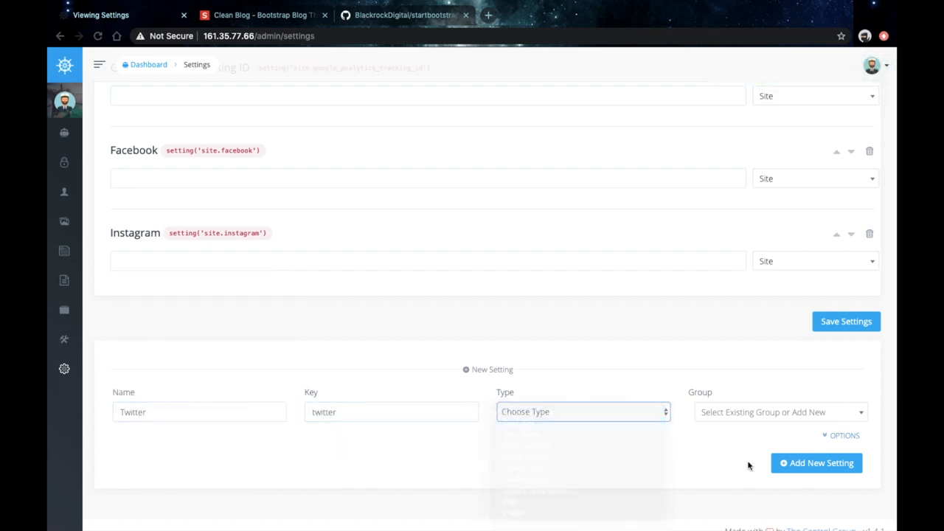
click(779, 412)
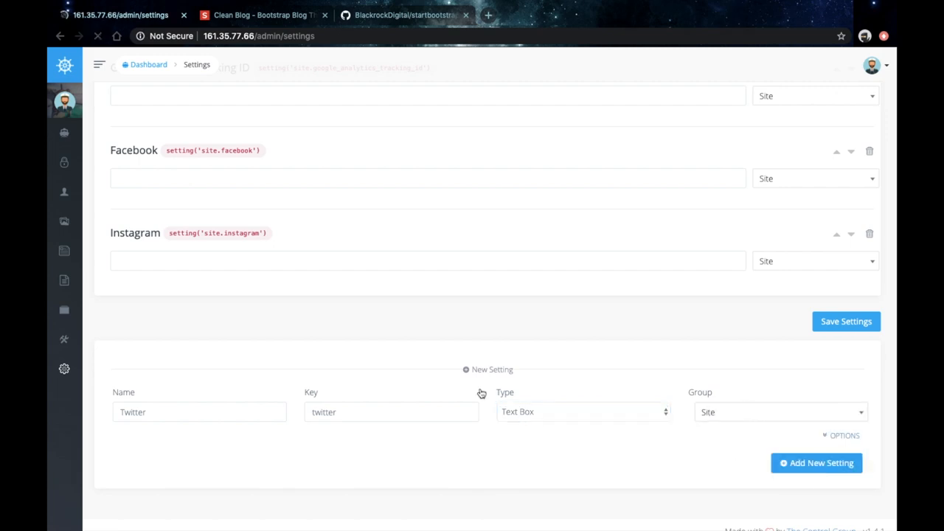
click(816, 464)
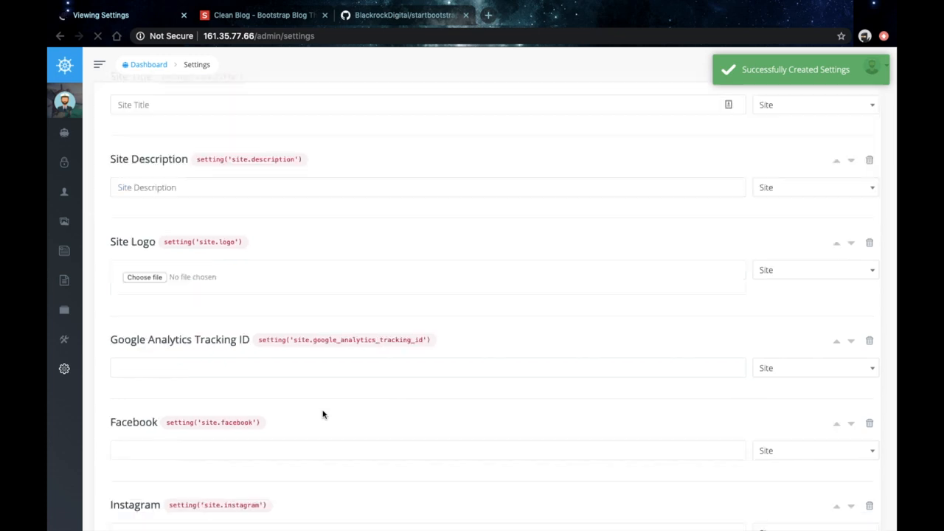
- Fill the usernames bobbyiliev and bobbiliev44 into the social settings and save them
scroll(down, 3)
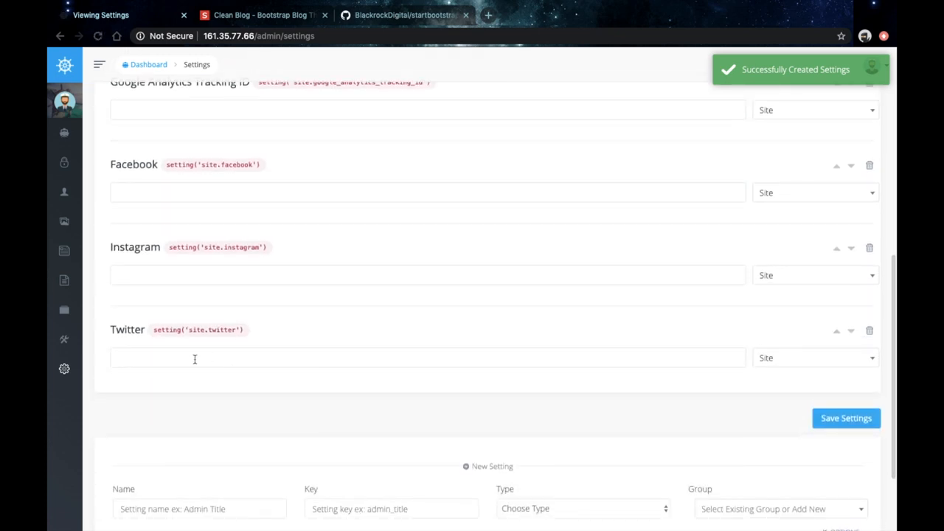
text(bobbyiliev_)
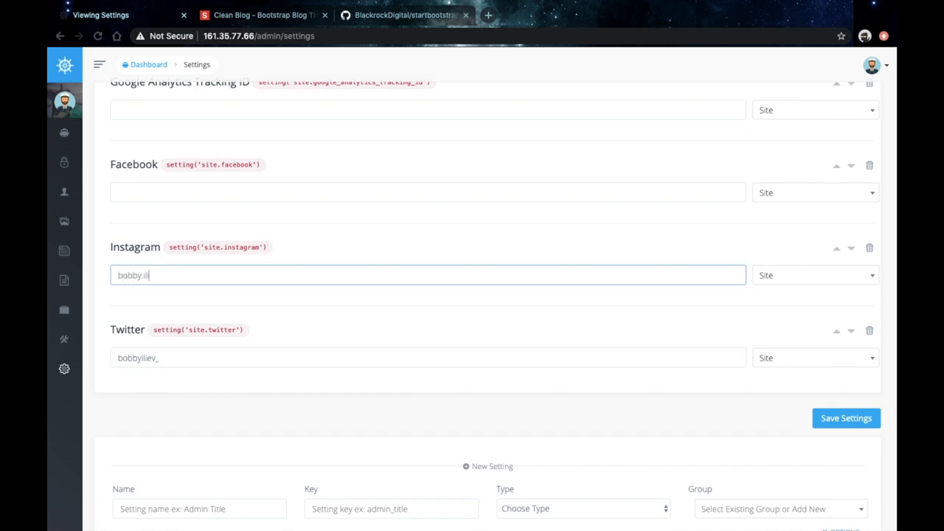
click(428, 192)
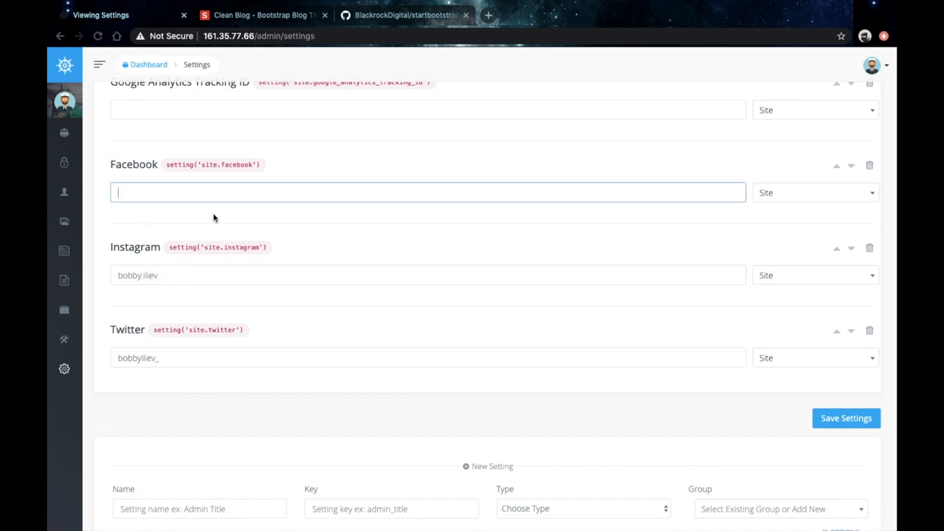
text(bobbiliev44)
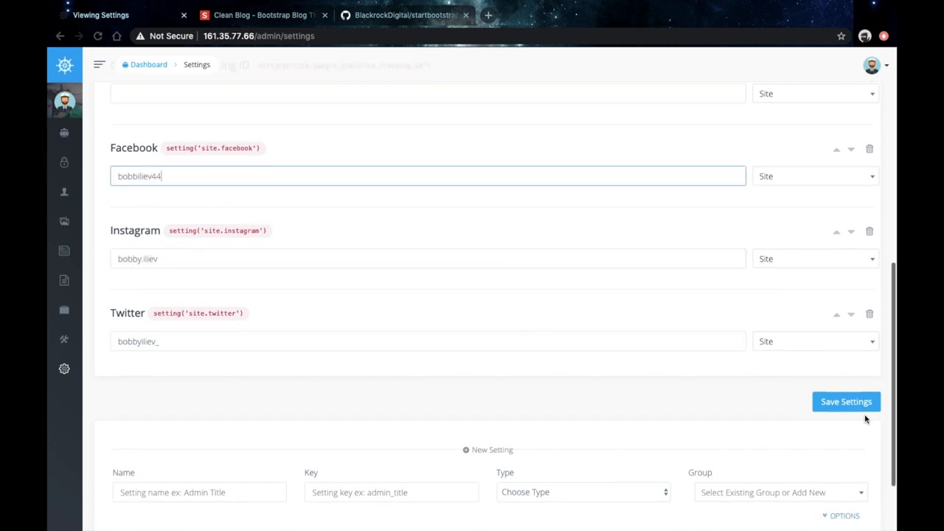
click(847, 402)
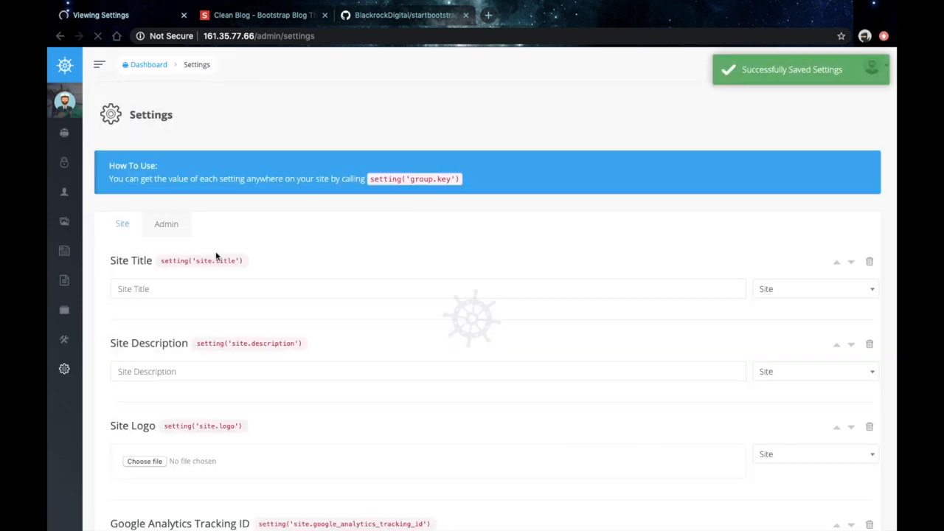
scroll(down, 3)
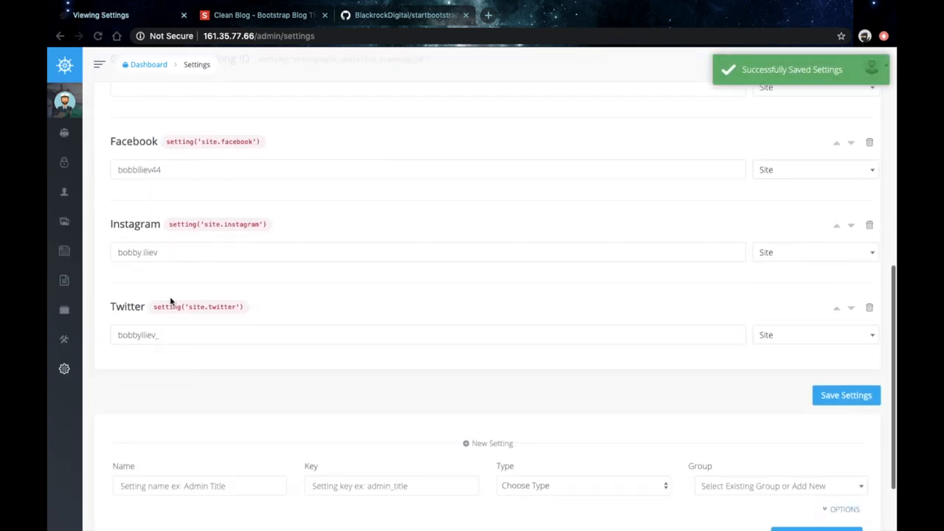
double_click(198, 305)
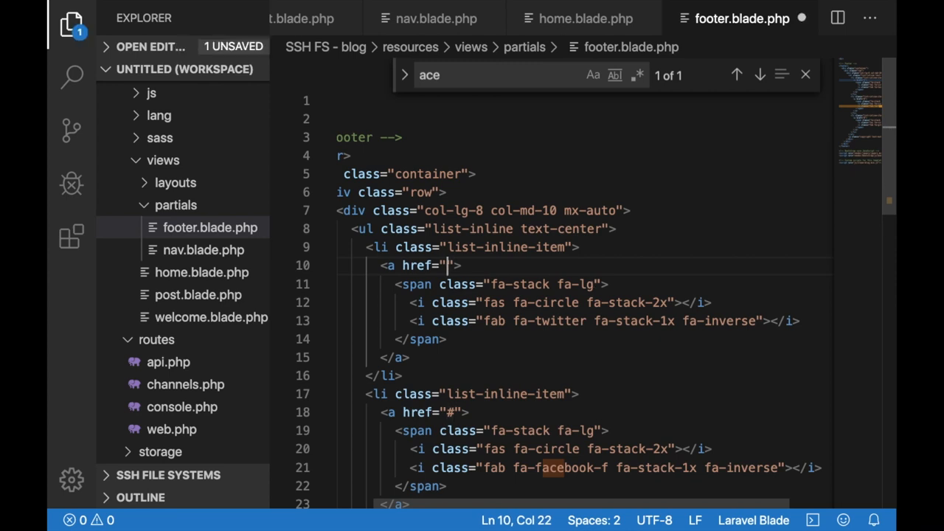
text({{ }})
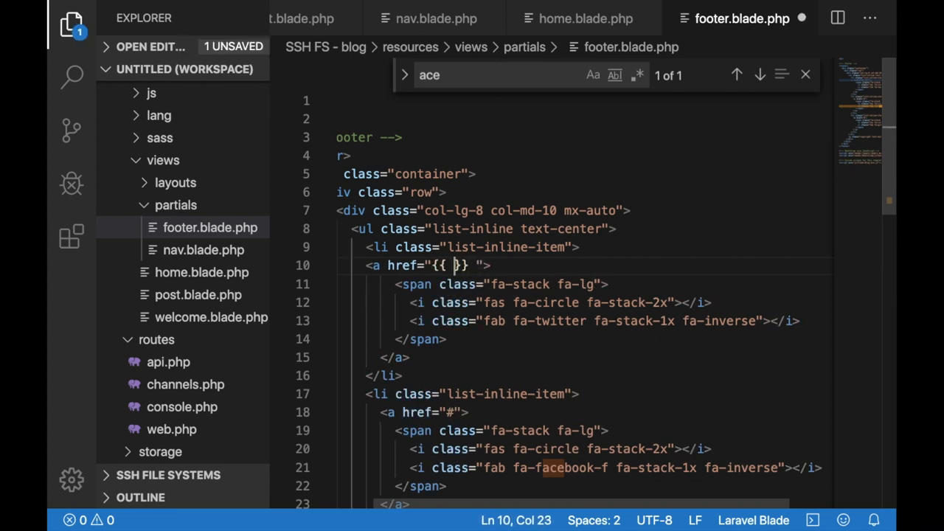
text(setting('site.twitter'))
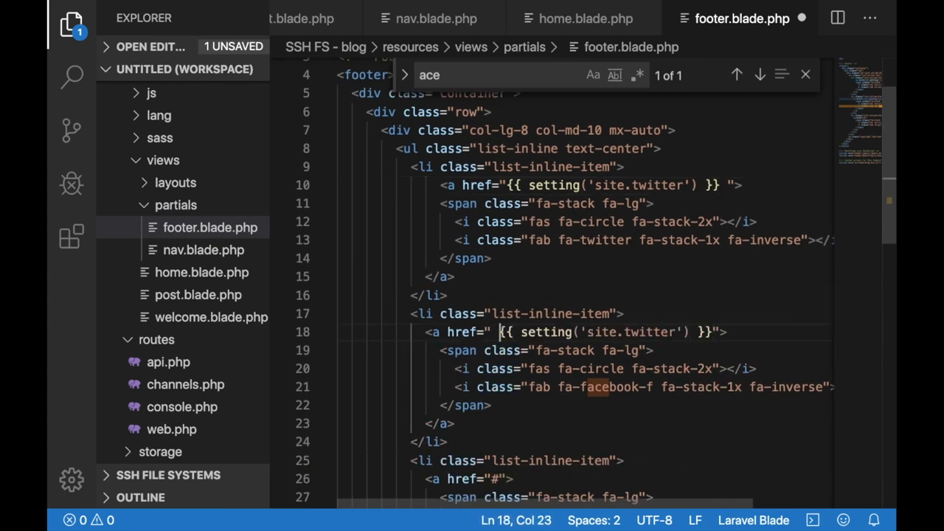
text(https://facebook)
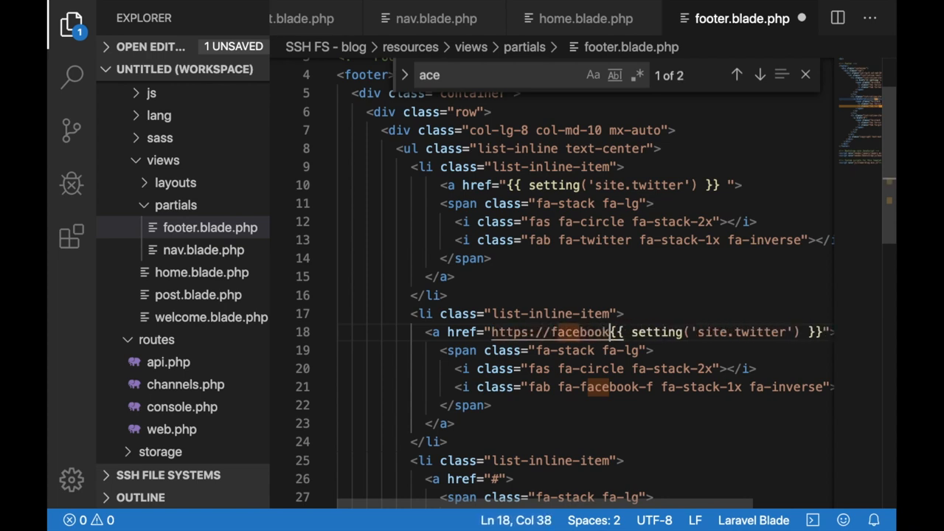
text(.com//)
click(584, 184)
text(https)
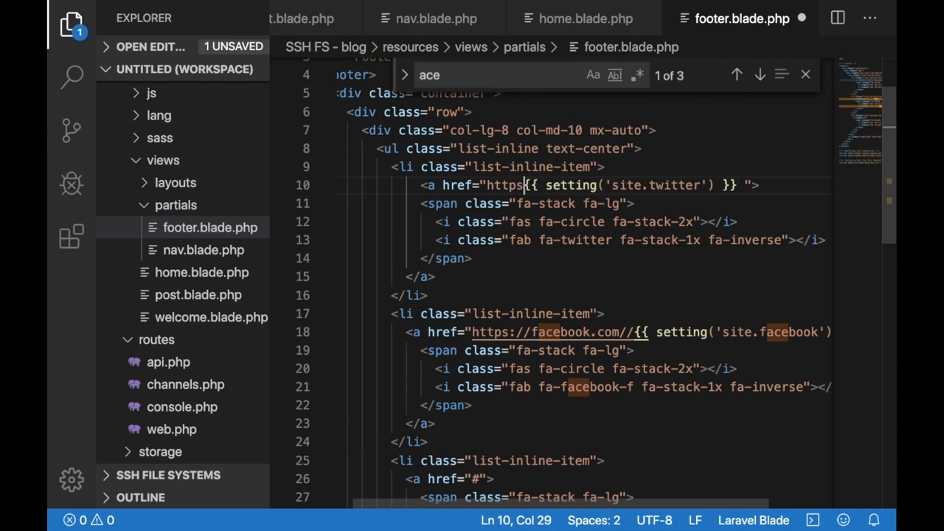
text(://twitter.)
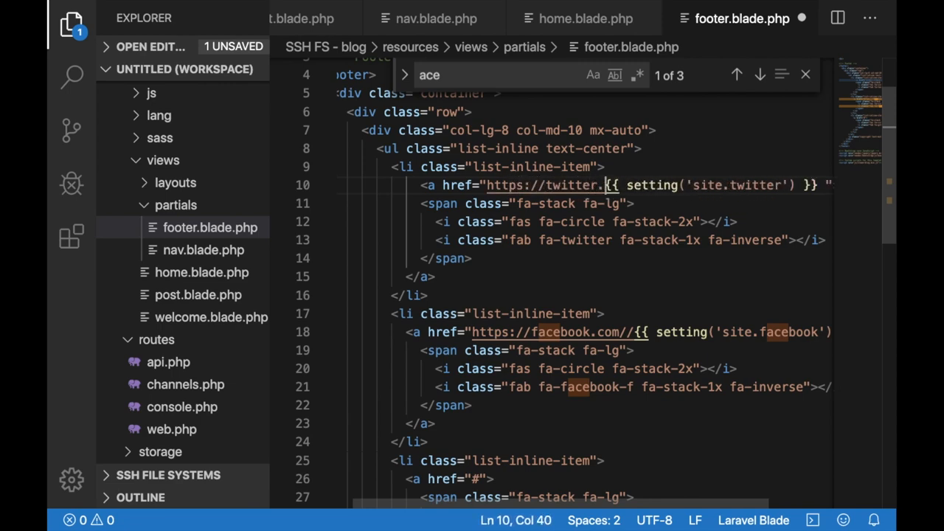
- Change fa-github to fa-instagram and build the other links from the site settings the same way
scroll(down, 3)
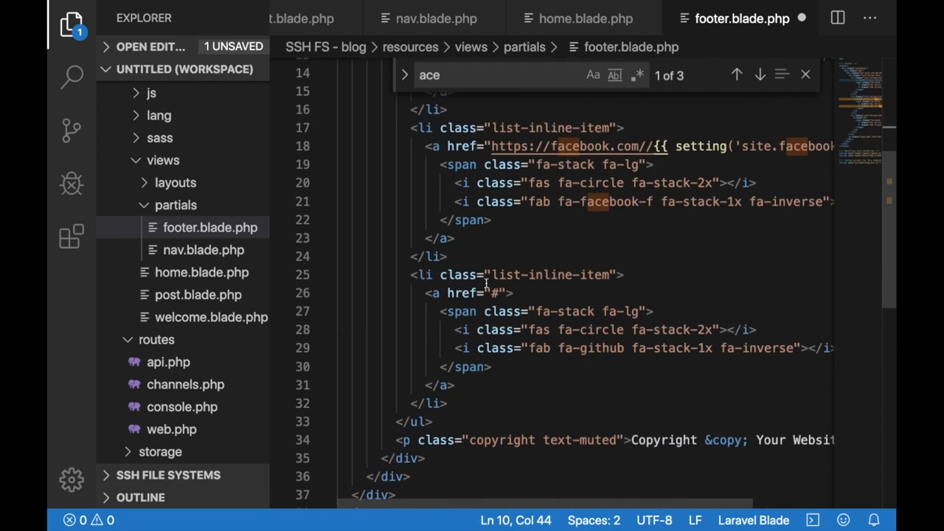
scroll(down, 3)
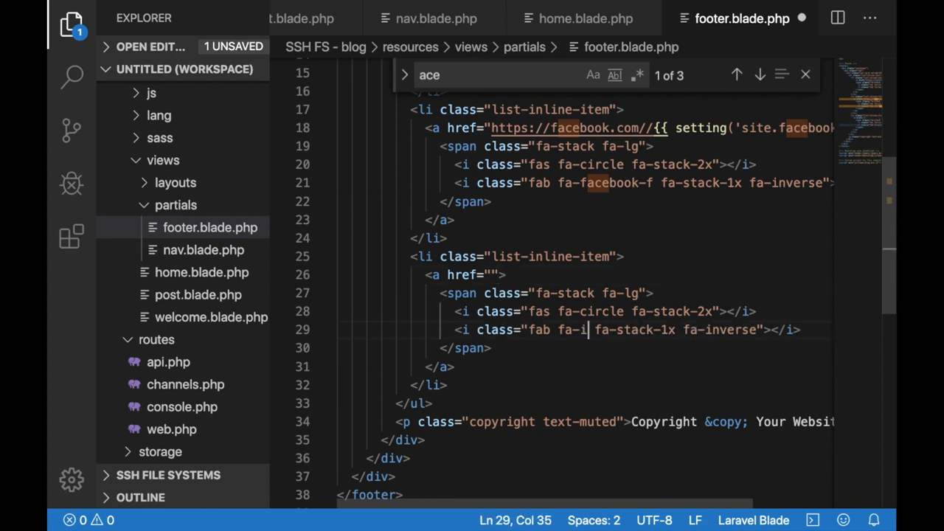
text(nstagram)
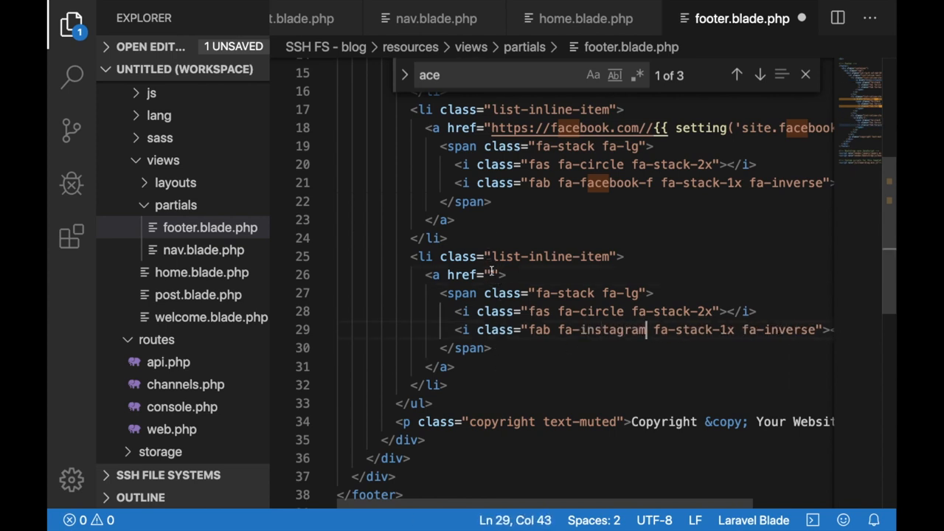
text(https://instagram)
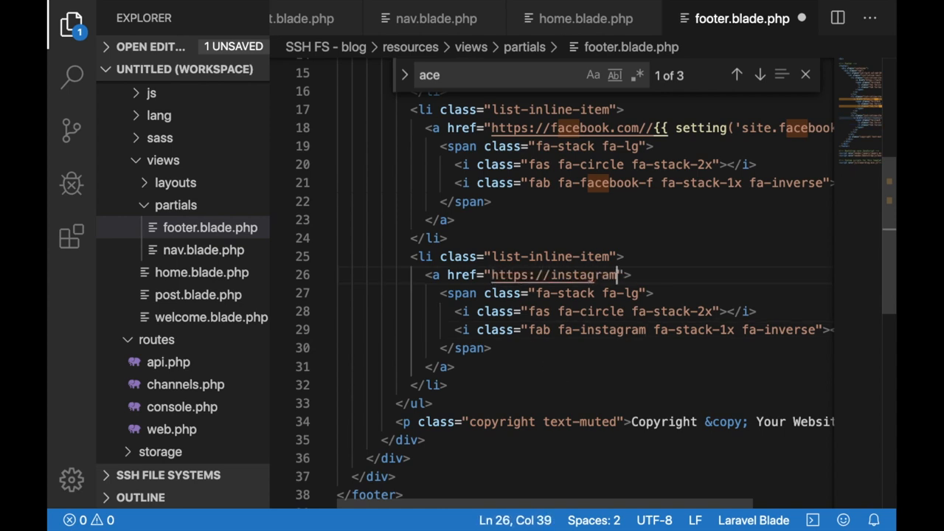
text(.com/{{)
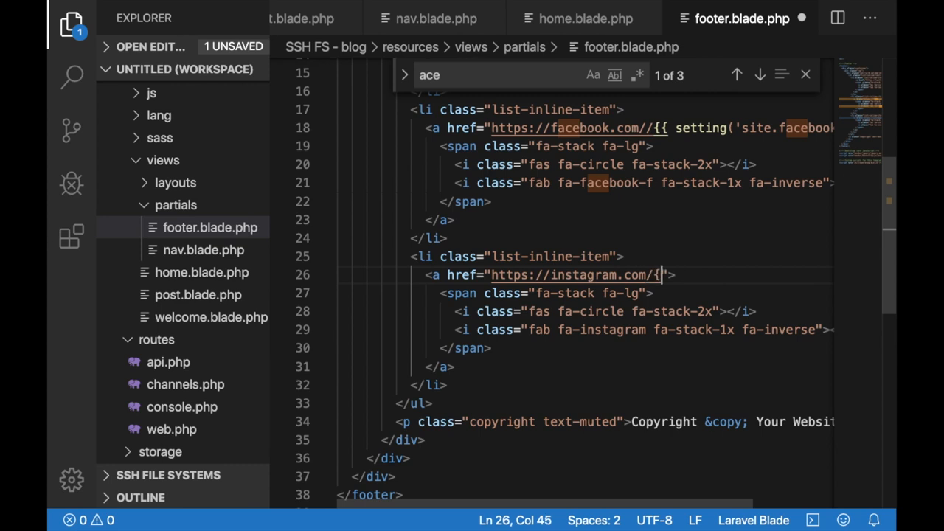
text(setting('site.twitter')}})
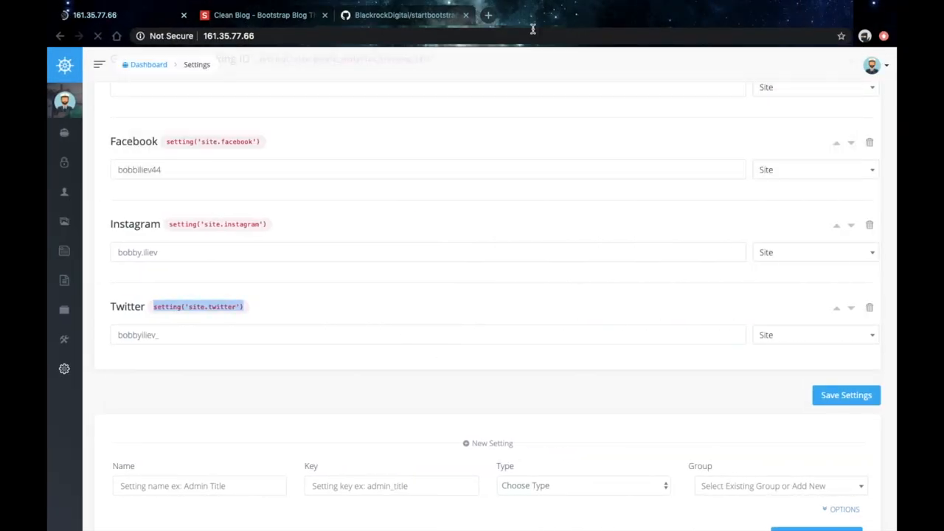
- On the blog's footer, try the Facebook icon and open the Twitter profile from its icon
click(121, 15)
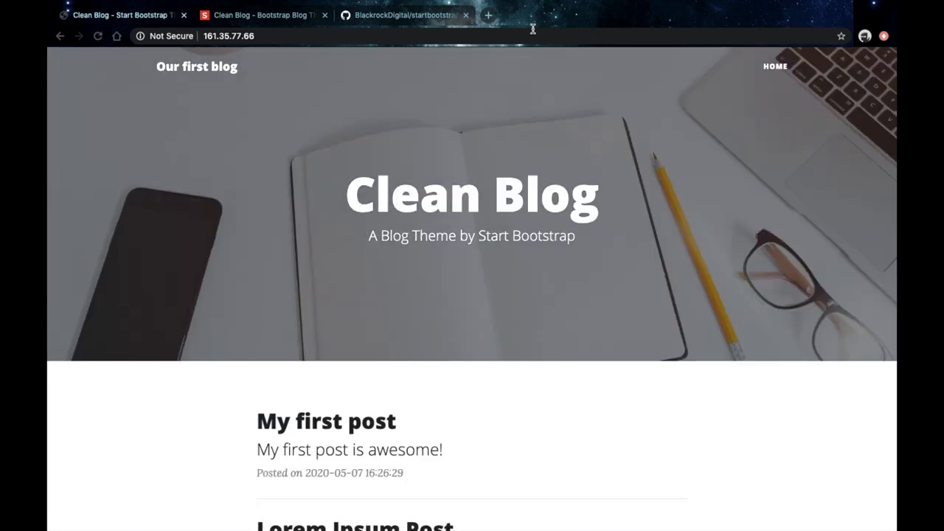
scroll(down, 3)
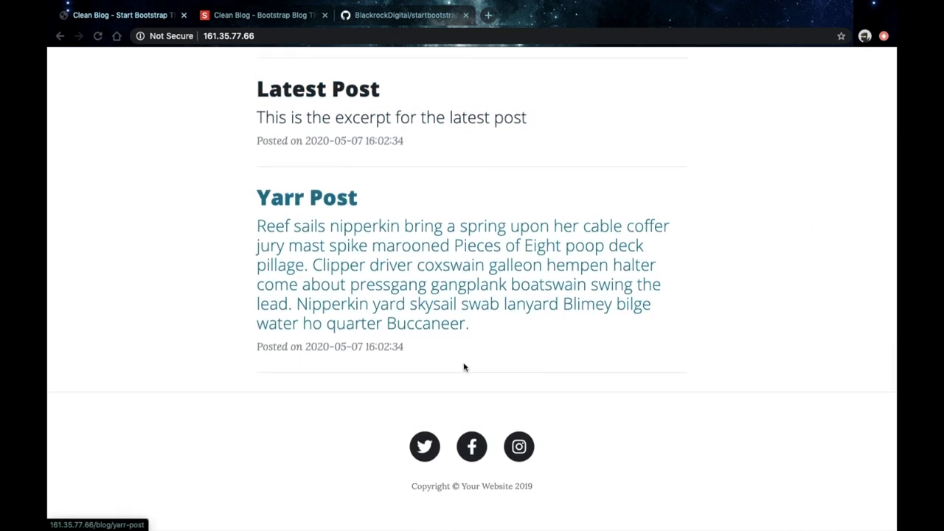
mouse_move(472, 446)
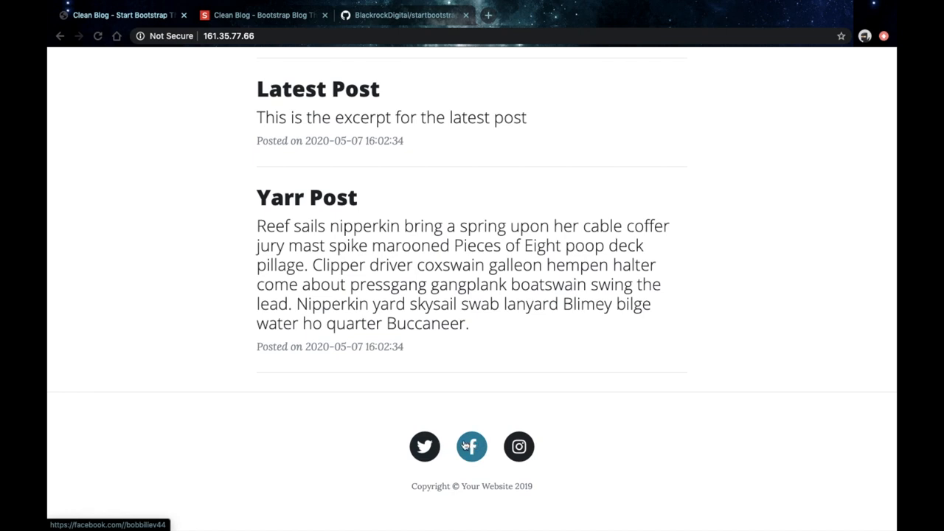
click(425, 446)
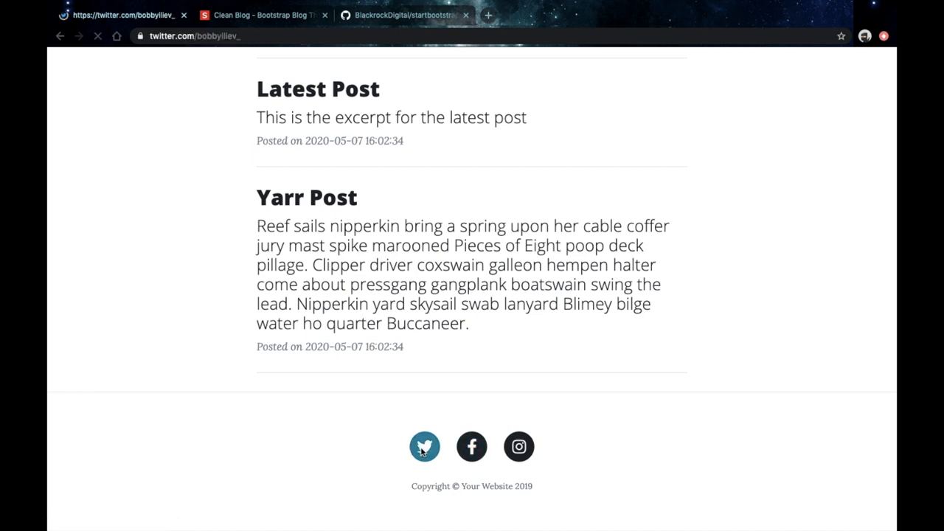
click(425, 445)
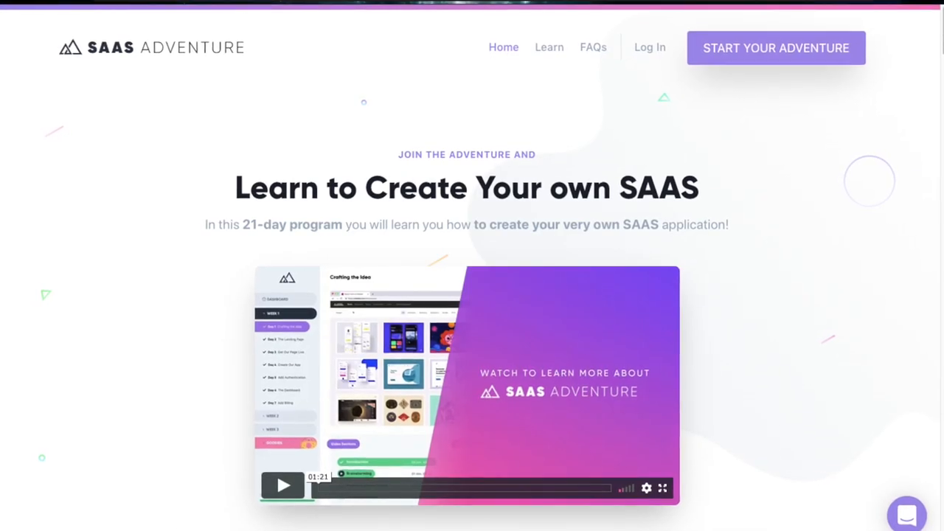
scroll(down, 3)
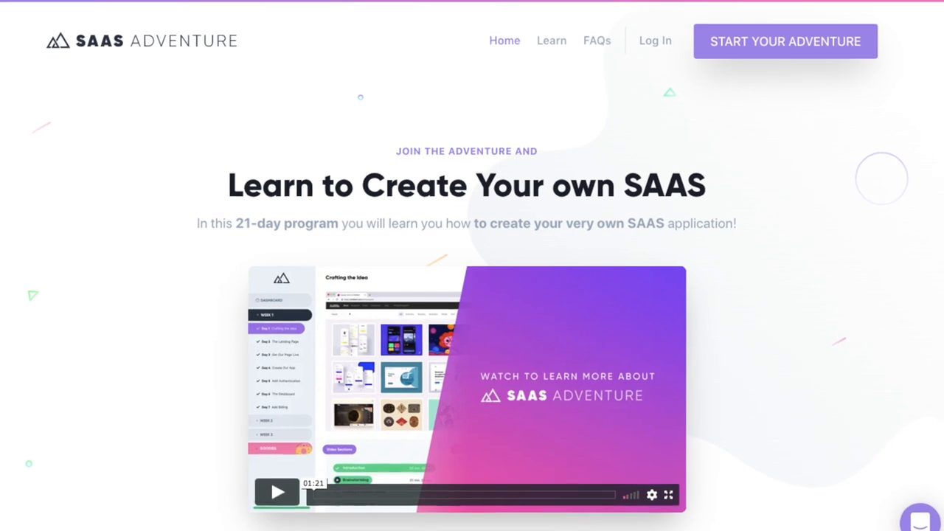
scroll(down, 3)
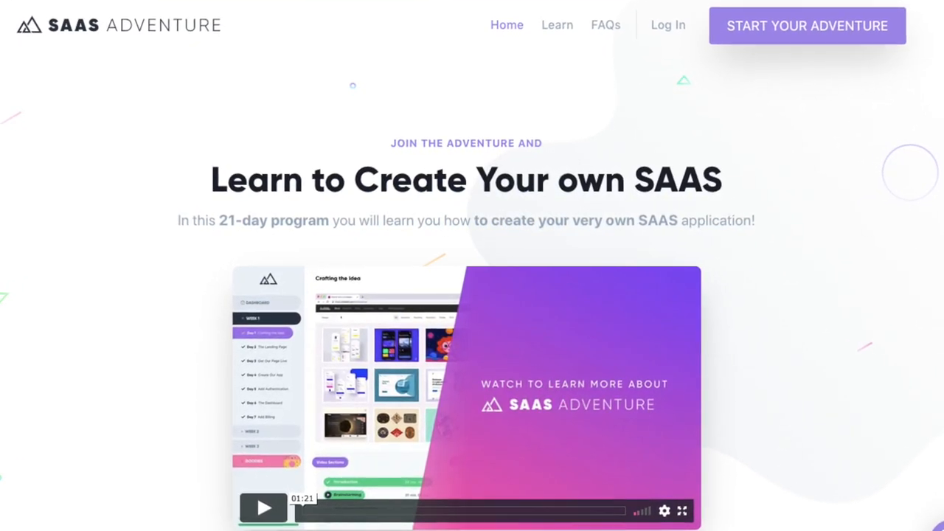
scroll(down, 3)
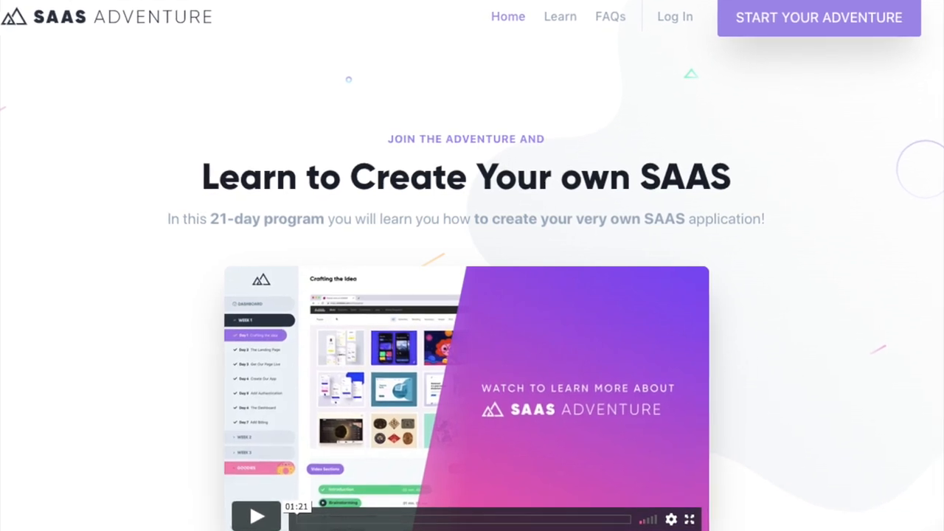
scroll(down, 3)
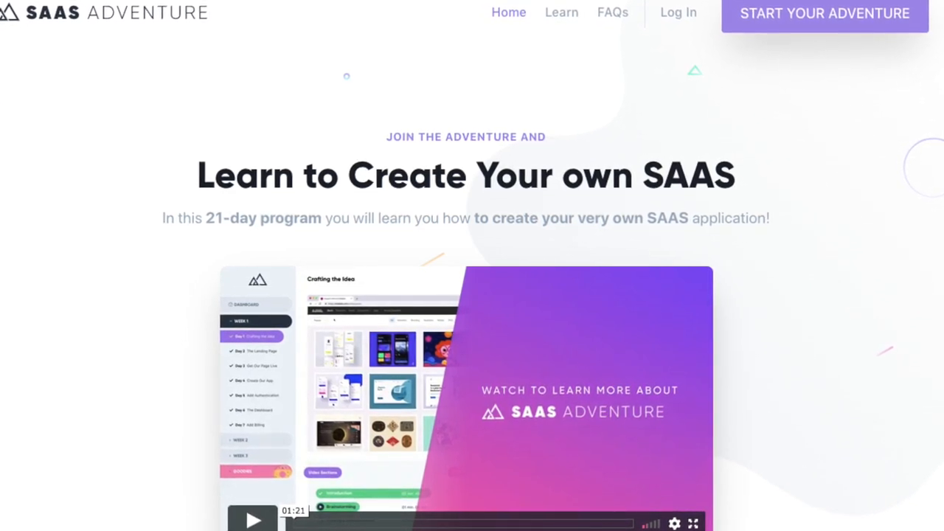